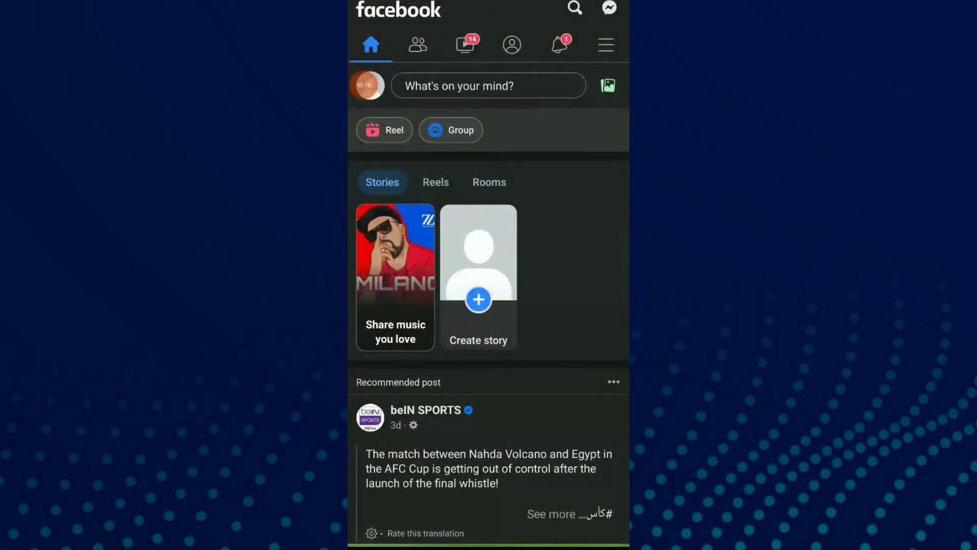
# Step: Open Facebook's main menu with Marketplace, Memories, Saved and Pages shortcuts
pyautogui.click(605, 44)
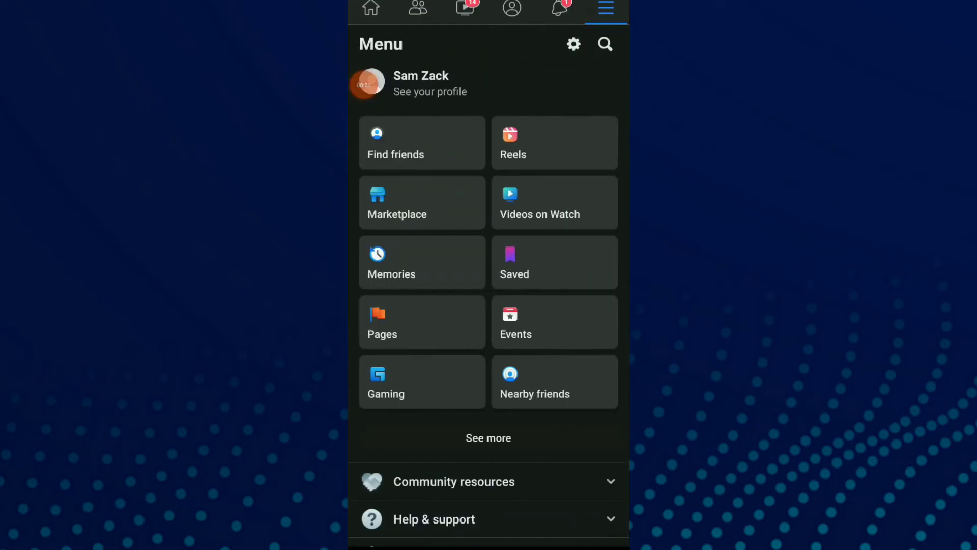
# Step: Switch off Continuous contacts upload under Settings & privacy > Contacts, showing the stop-upload confirmation
pyautogui.click(572, 44)
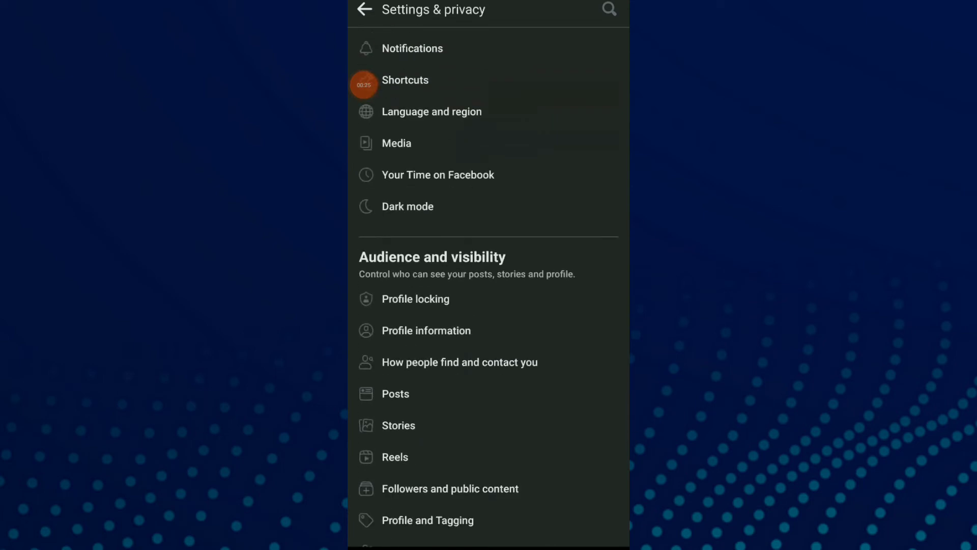
pyautogui.scroll(-3)
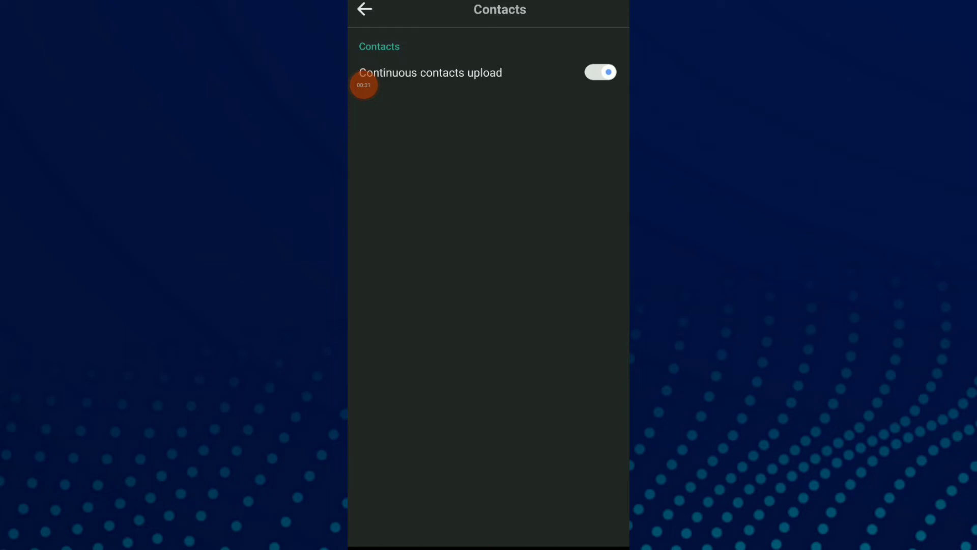
pyautogui.click(599, 72)
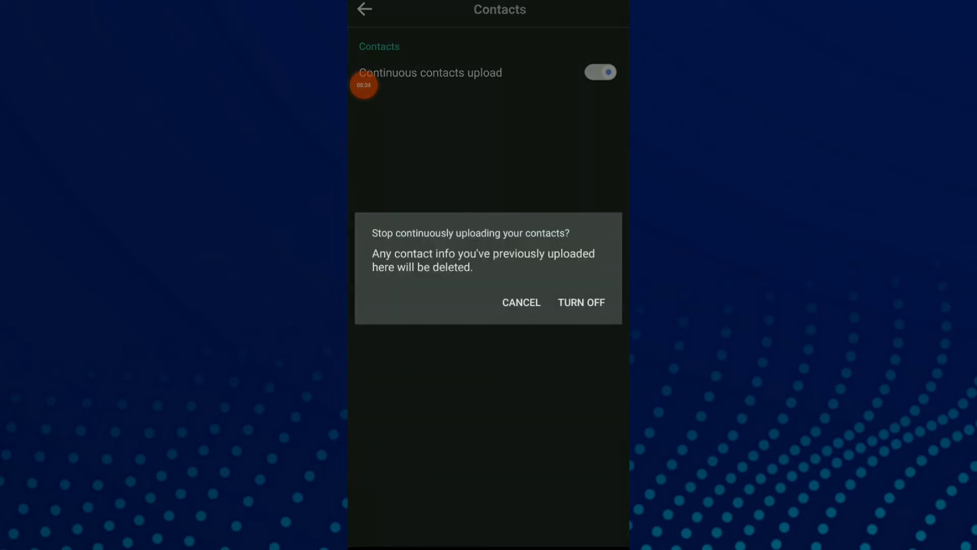